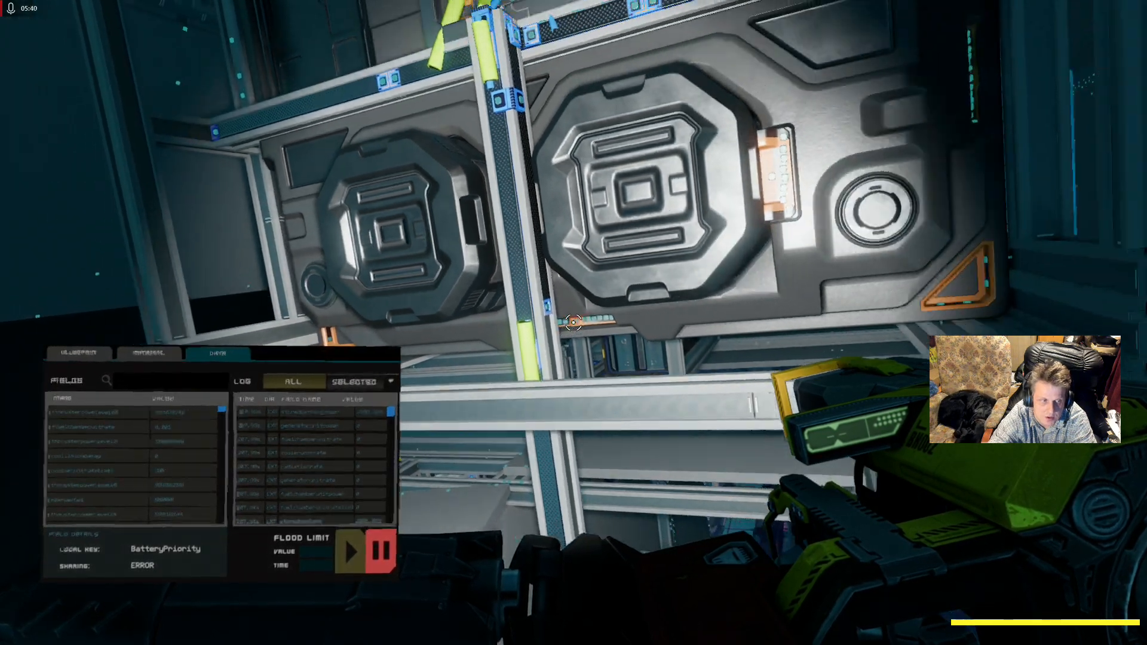
pyautogui.moveTo(573, 321)
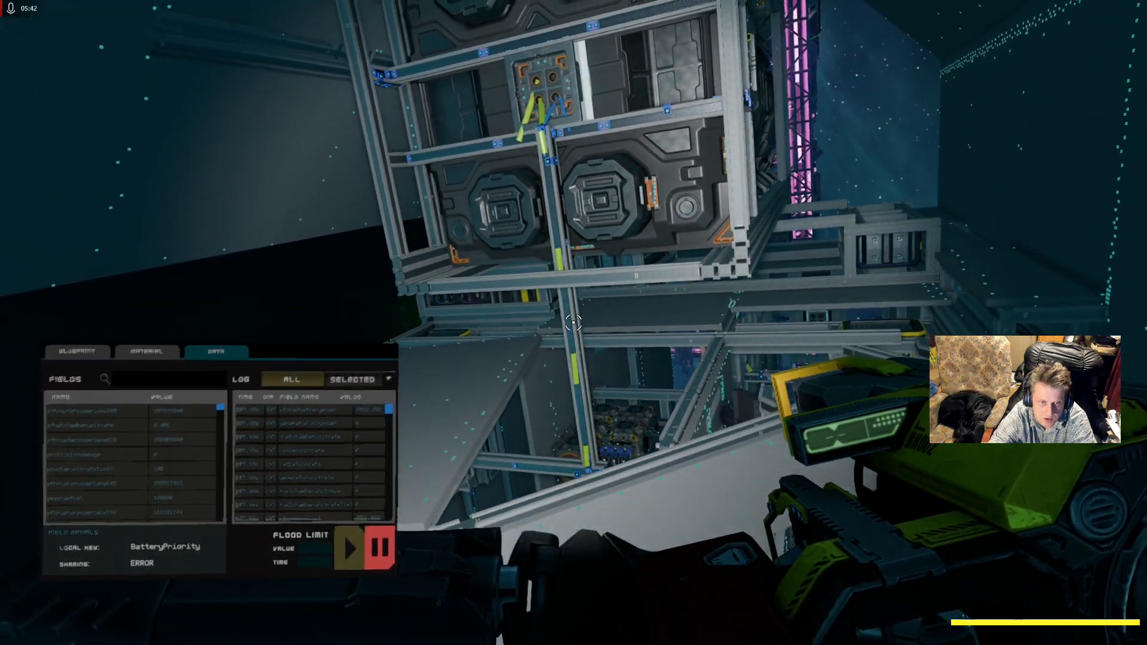